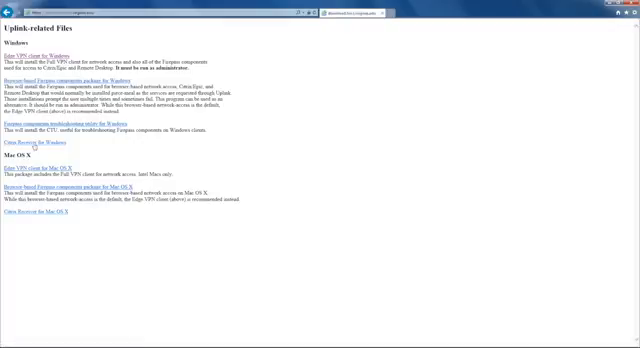
Download the Citrix client for Windows and run the installer from the notification bar.
left_click(32, 144)
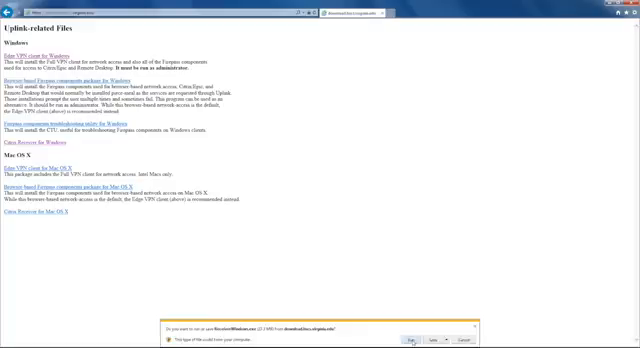
left_click(408, 342)
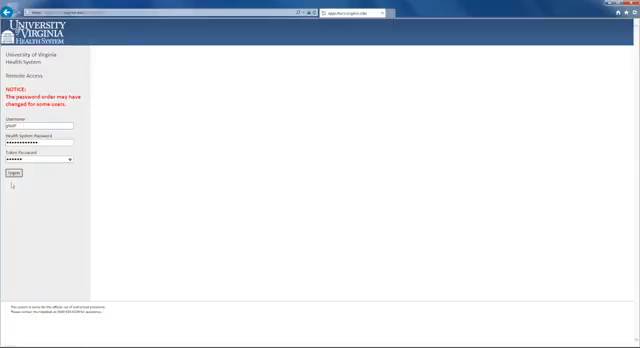
Log on to the UVA Health portal with the entered user name, password and domain.
left_click(16, 172)
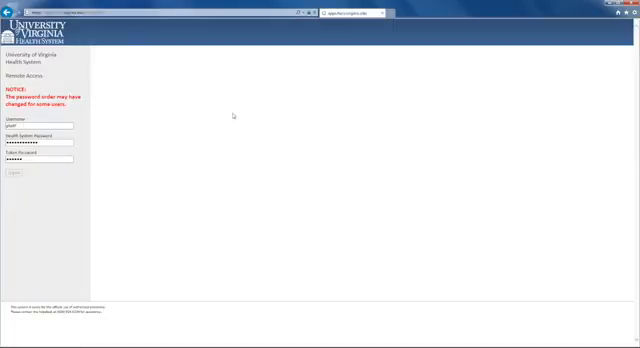
left_click(14, 176)
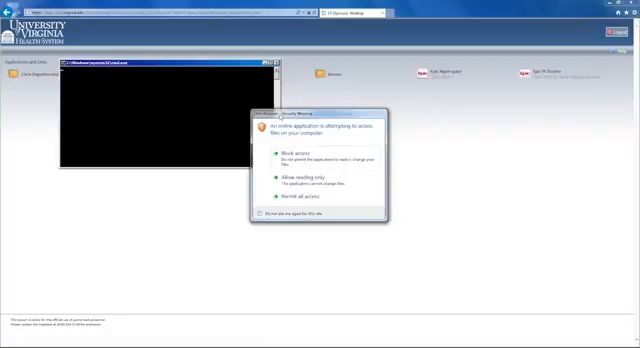
Launch Epic Hyperspace and permit all access in both Citrix security warnings.
left_click(268, 172)
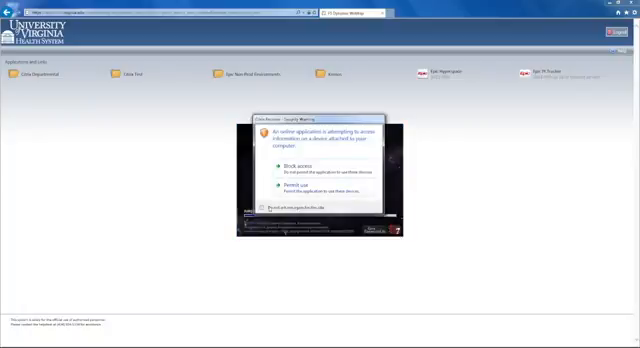
left_click(284, 184)
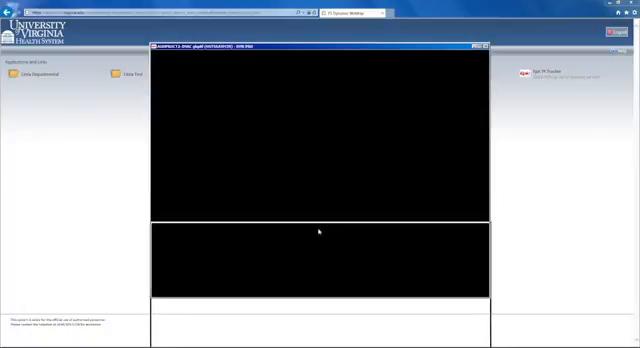